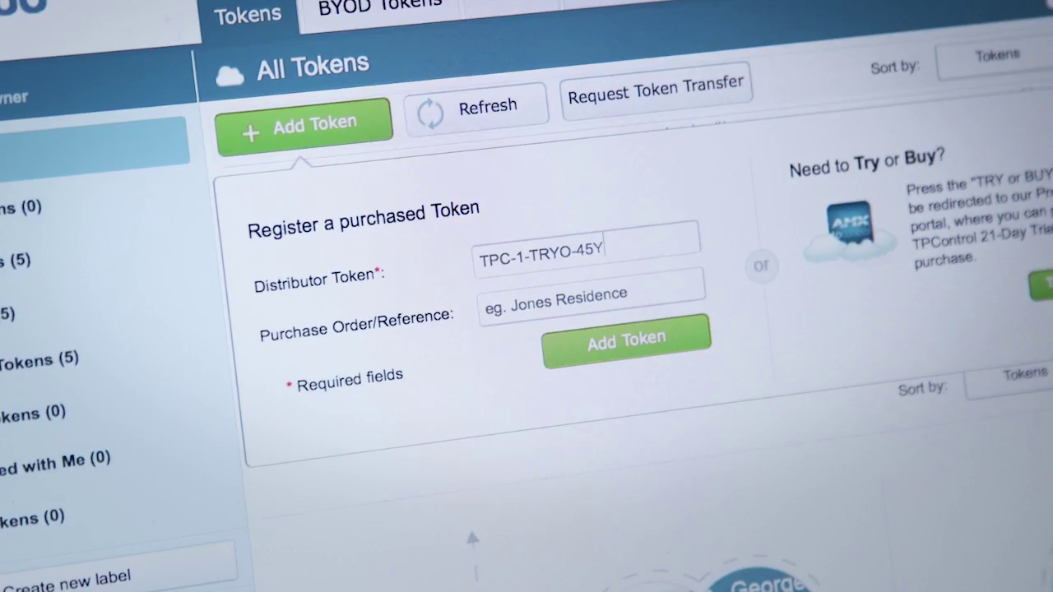
Enter the distributor token code, starting with 'U', in the Distributor Token field
type("U")
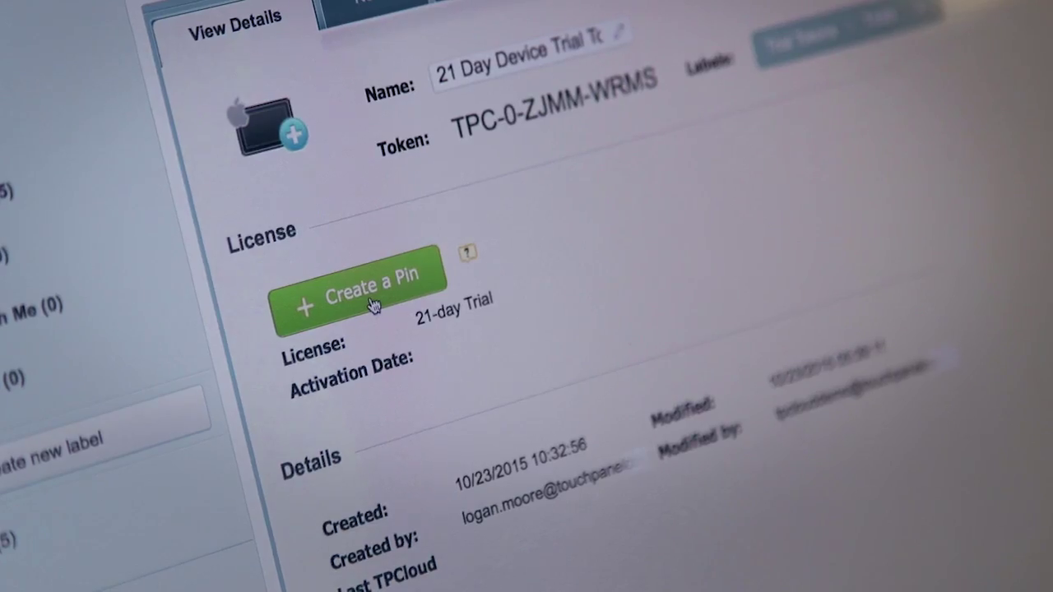
Create a PIN for the 21-day device trial token from its License details
left_click(358, 292)
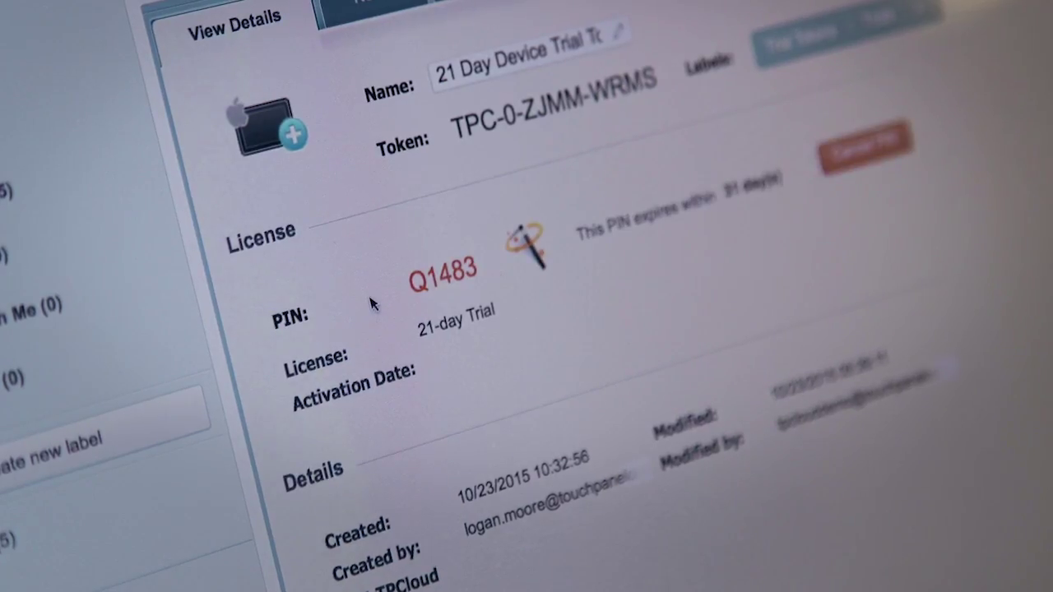